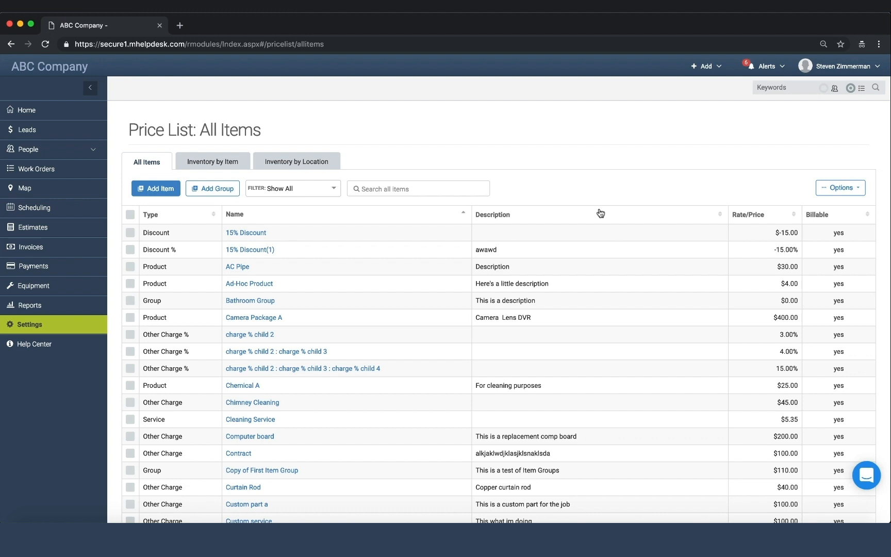
pyautogui.moveTo(86, 330)
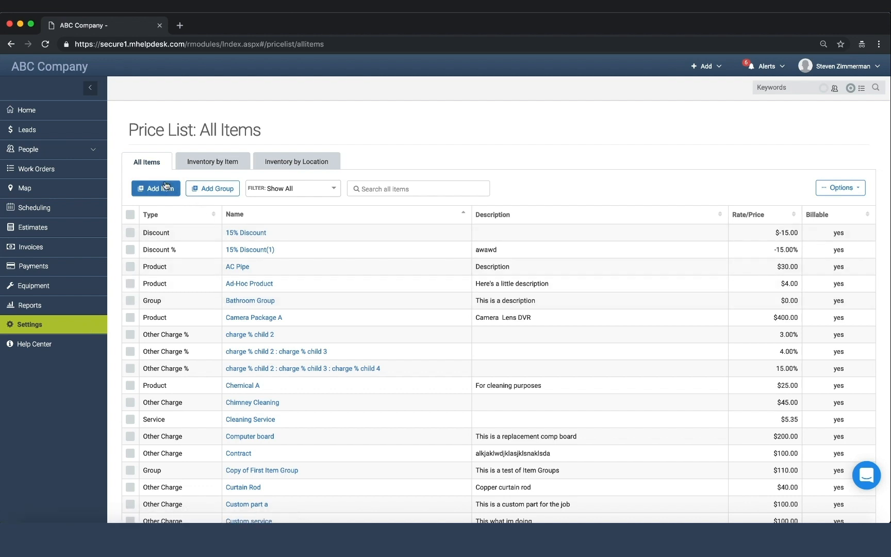
pyautogui.moveTo(403, 160)
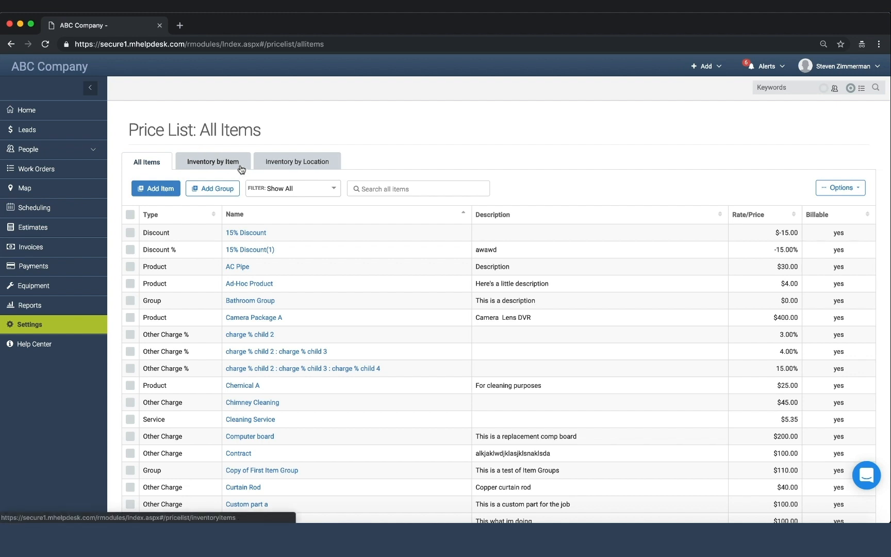
# Step: Show the price list inventory grouped by item instead of by location
pyautogui.click(297, 160)
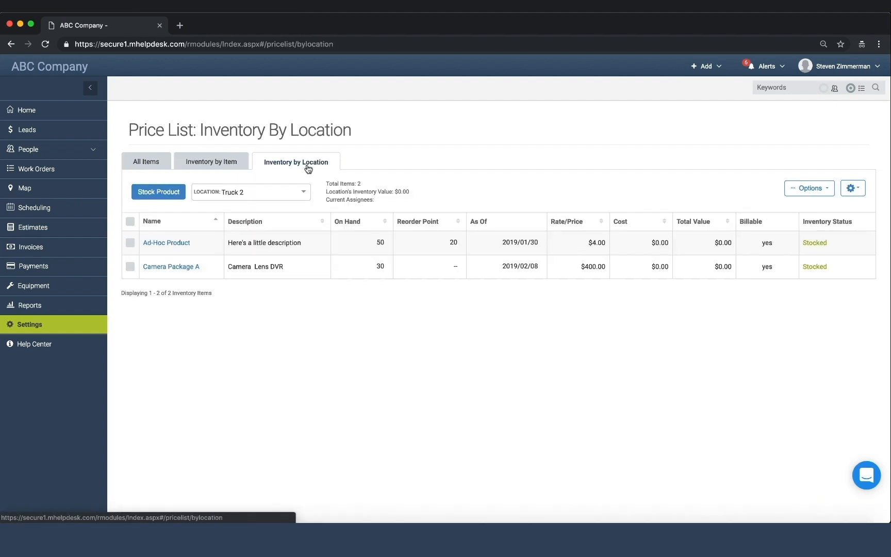
pyautogui.click(210, 161)
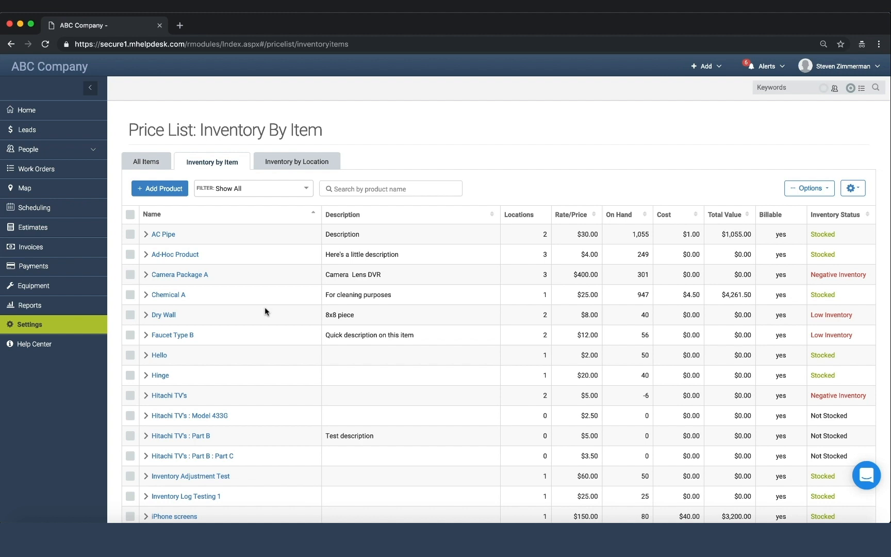
pyautogui.moveTo(230, 268)
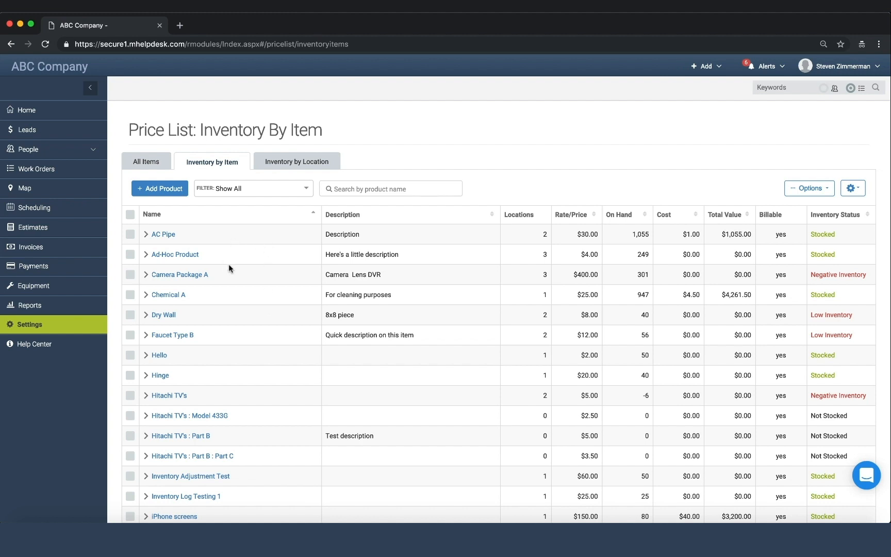
pyautogui.moveTo(151, 241)
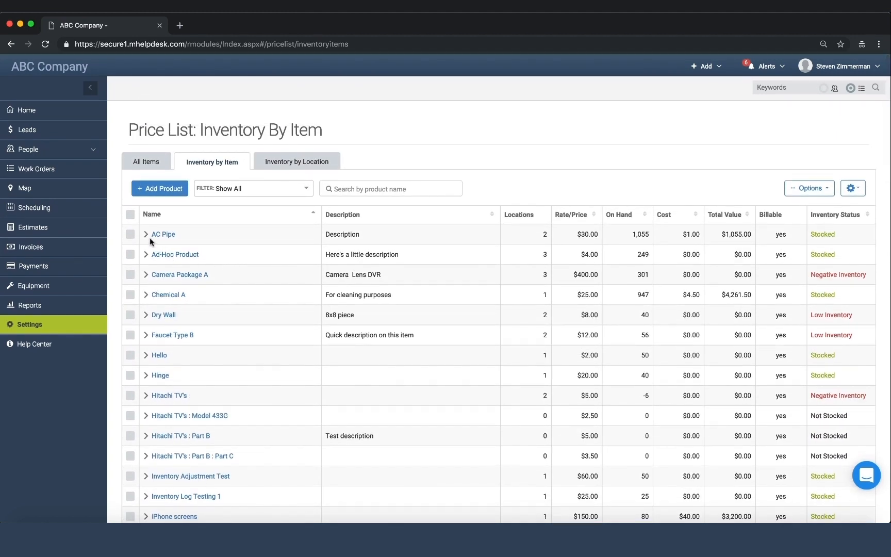
# Step: Give AC Pipe's Truck 2 location 50 on hand and a reorder point of 10
pyautogui.click(147, 234)
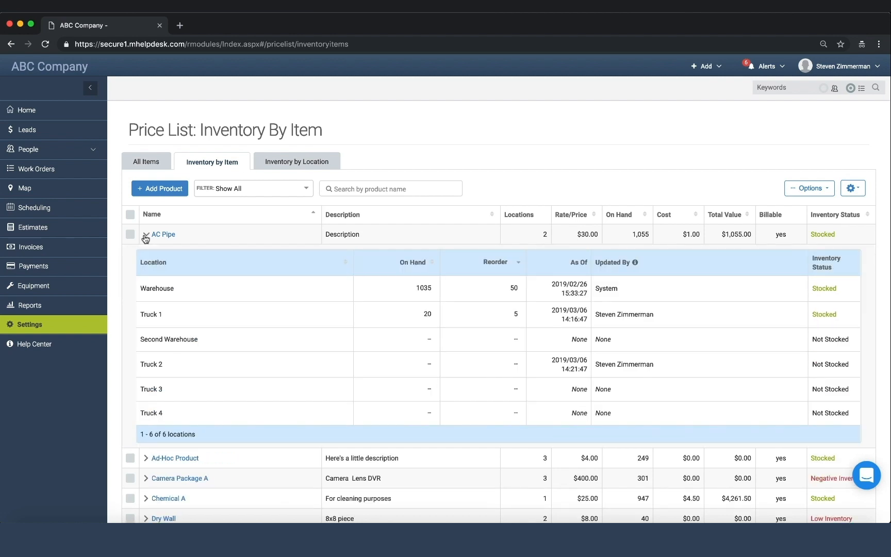
pyautogui.click(145, 234)
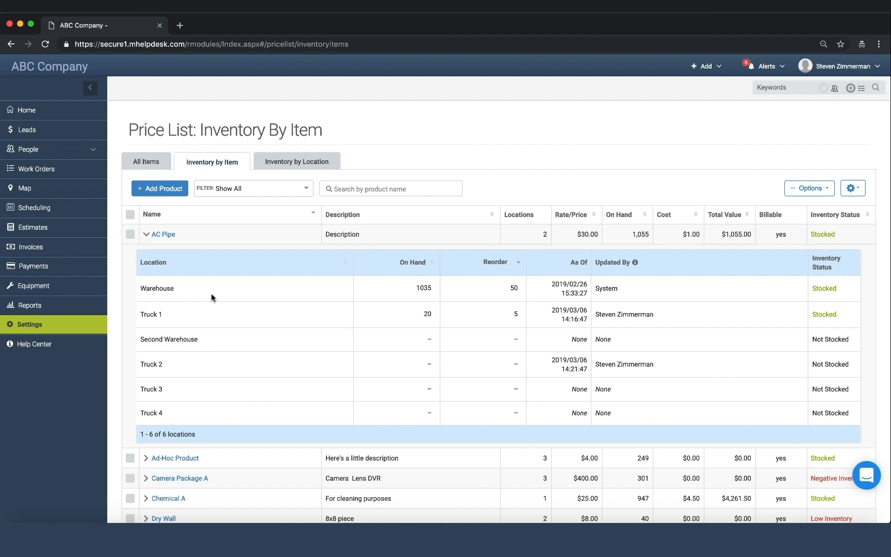
pyautogui.click(420, 364)
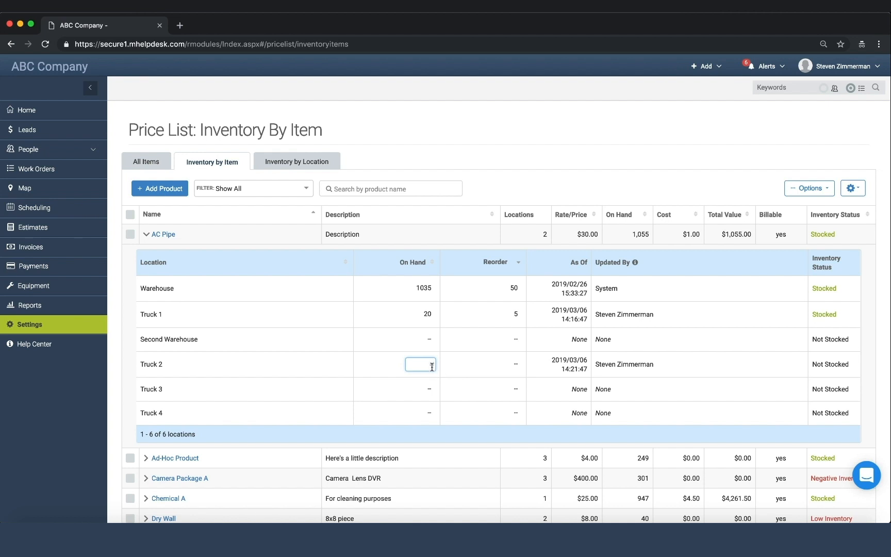
pyautogui.write('50')
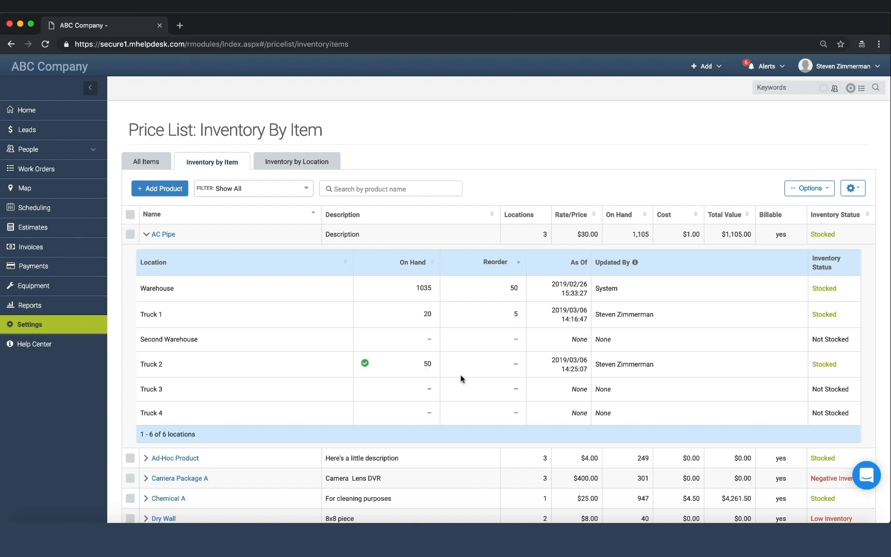
pyautogui.click(506, 364)
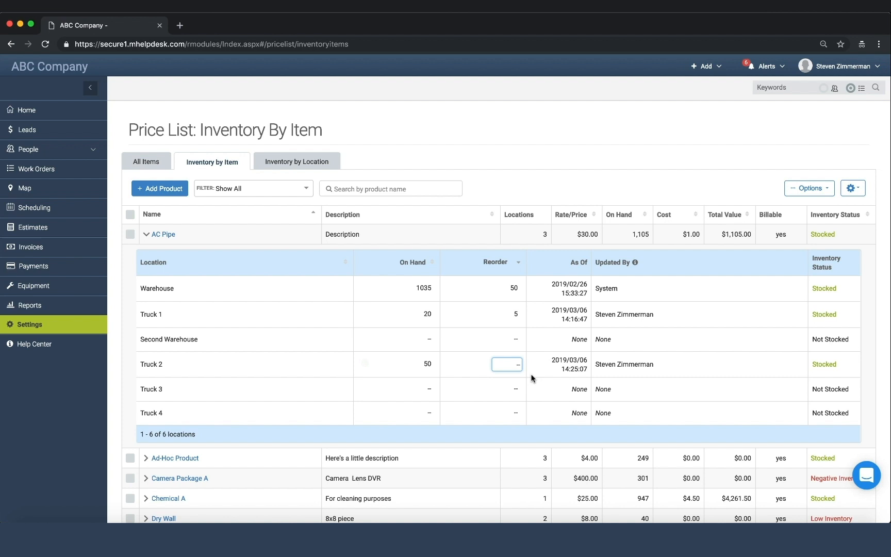
pyautogui.write('10')
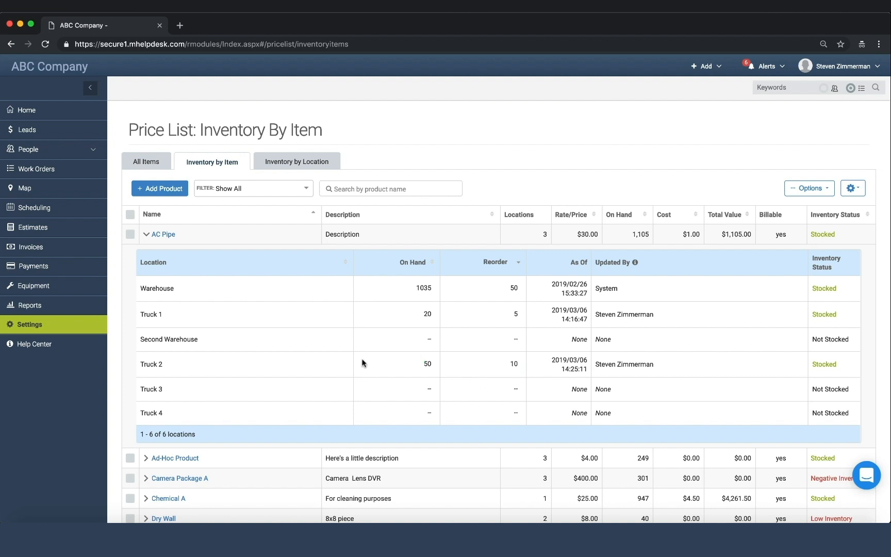
pyautogui.moveTo(423, 364)
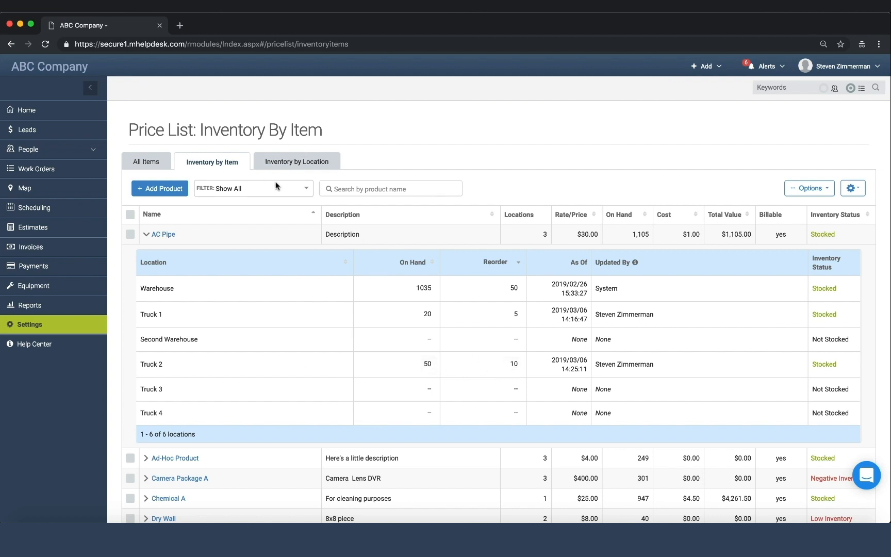
pyautogui.click(252, 188)
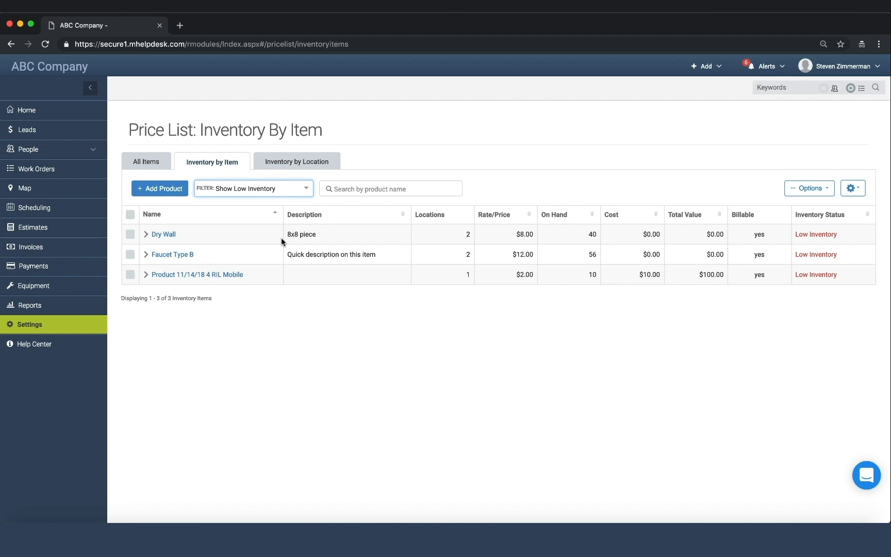
pyautogui.click(251, 187)
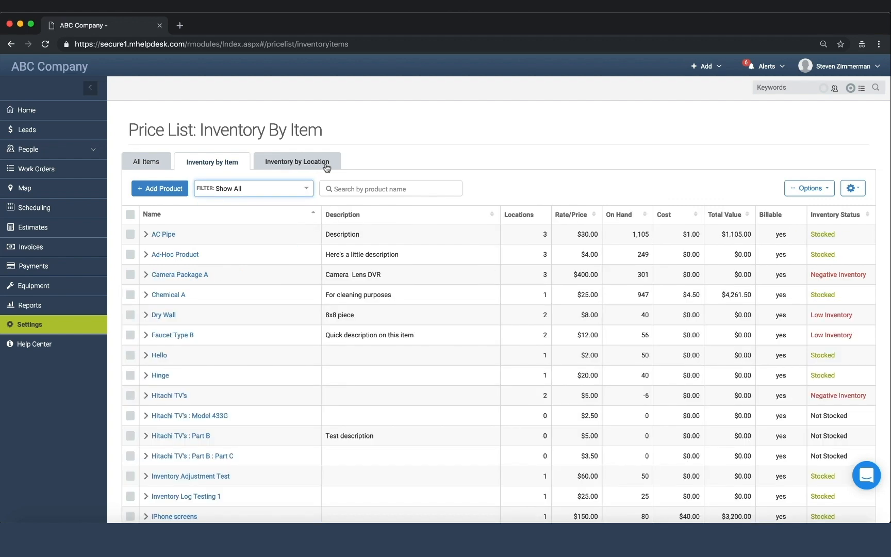
# Step: Select AC Pipe in Truck 2's inventory and start the Move item to different location action
pyautogui.click(296, 161)
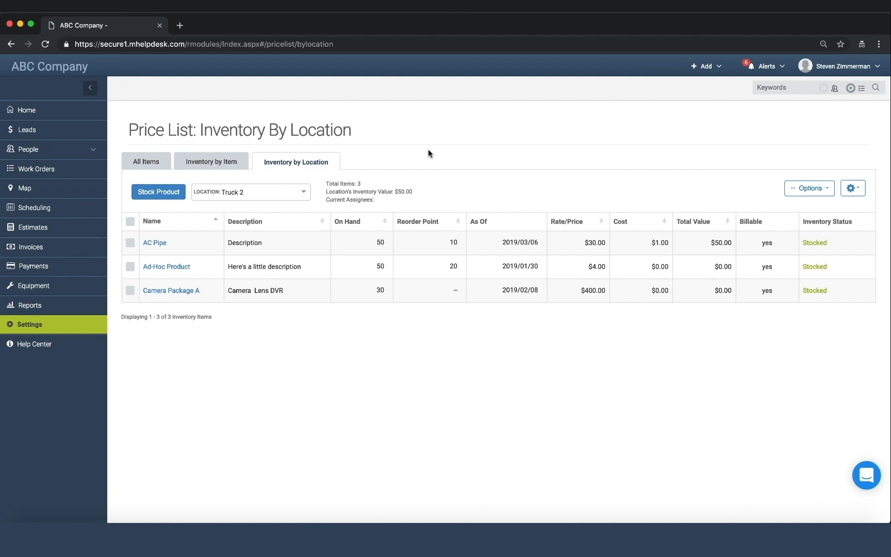
pyautogui.moveTo(276, 188)
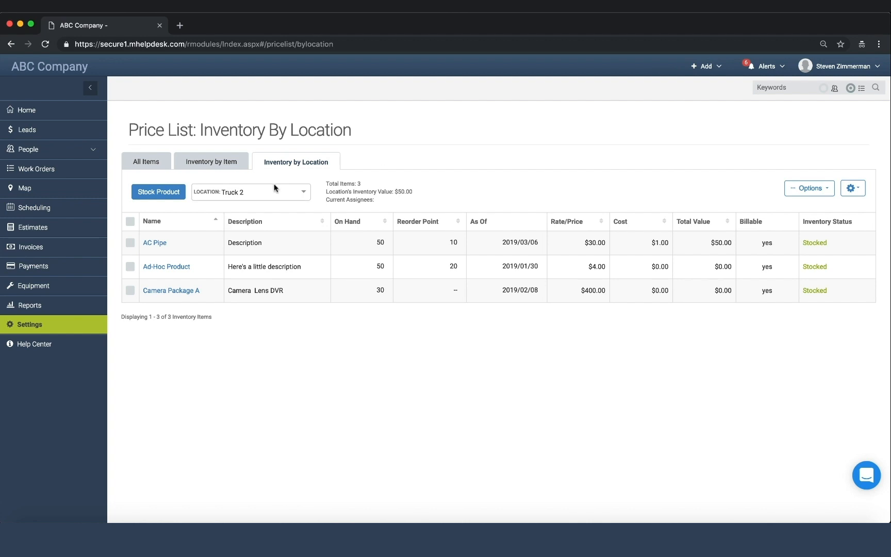
pyautogui.moveTo(269, 189)
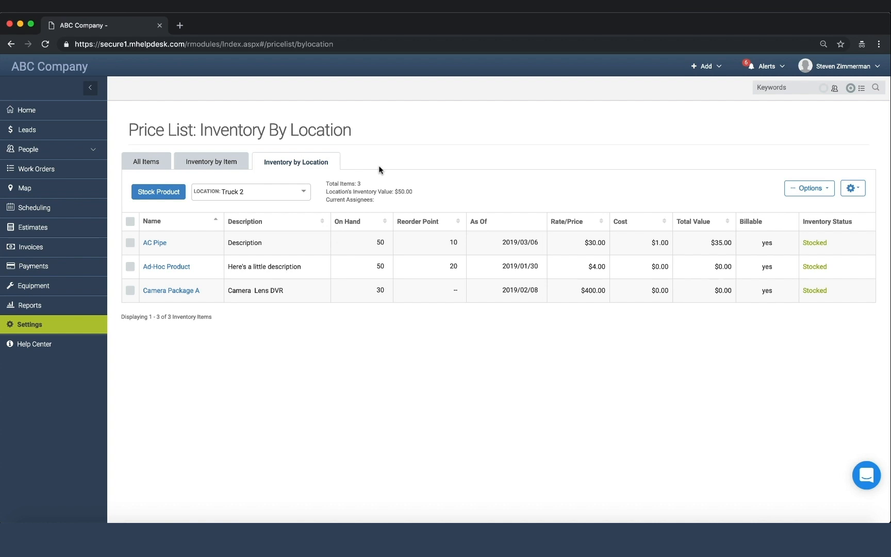
pyautogui.click(130, 242)
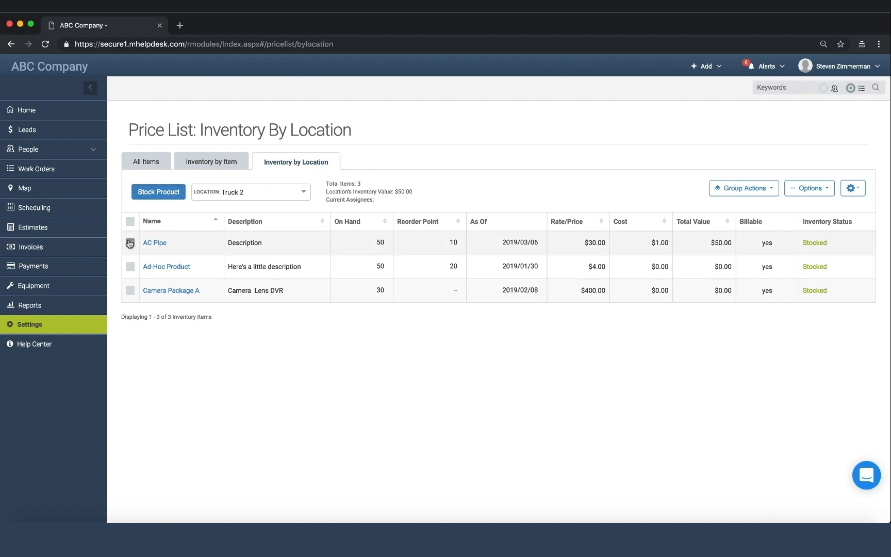
pyautogui.click(130, 242)
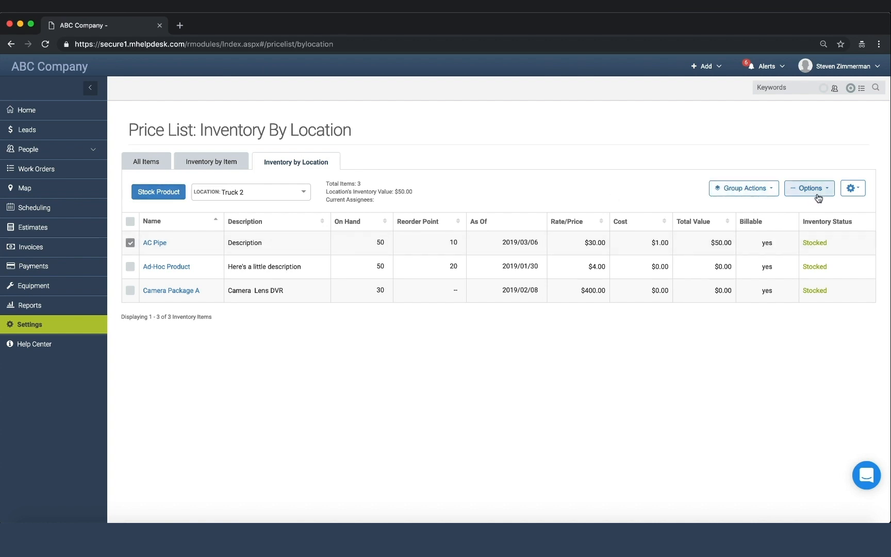
pyautogui.click(743, 188)
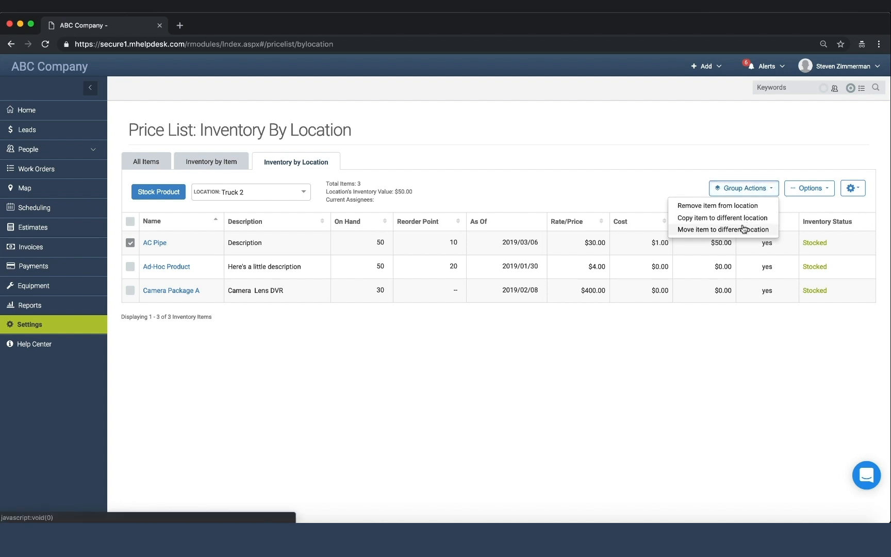
pyautogui.click(722, 230)
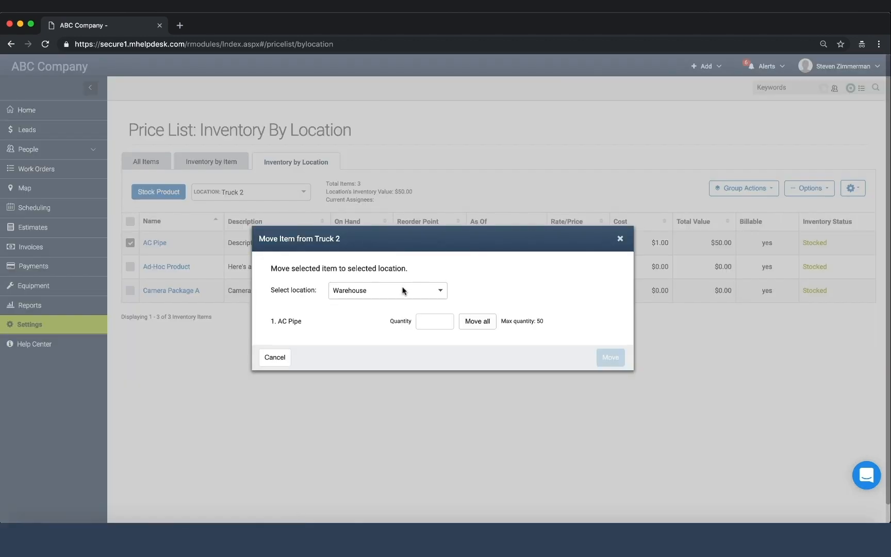
# Step: Move 15 AC Pipe to Truck 3 and view Truck 3's inventory listing them
pyautogui.click(387, 291)
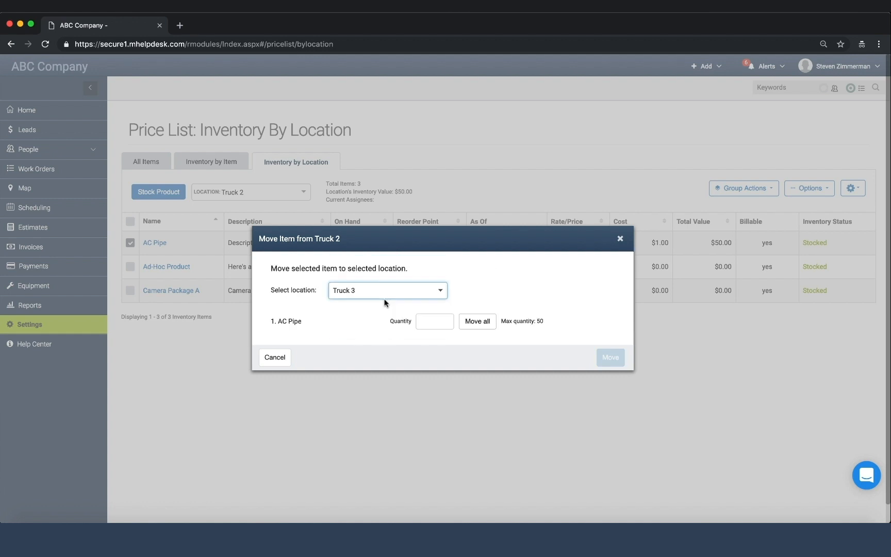
pyautogui.click(434, 321)
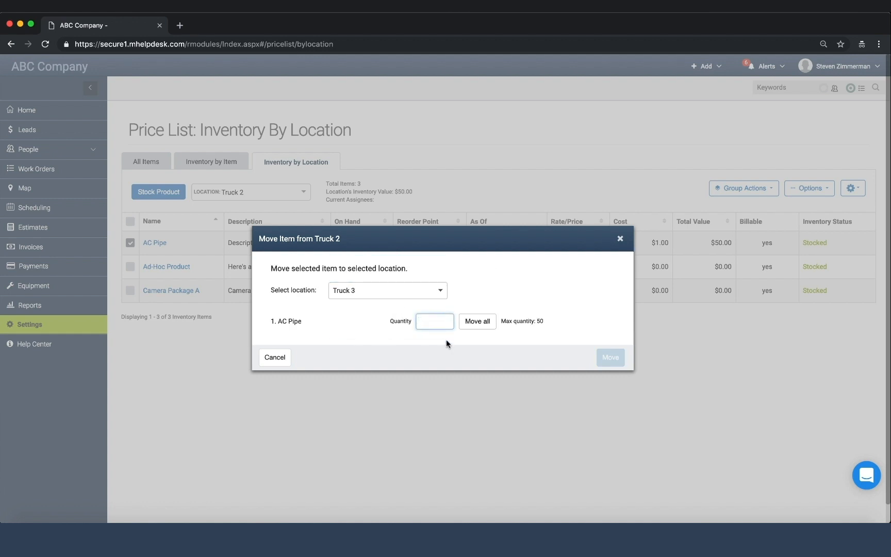
pyautogui.write('15')
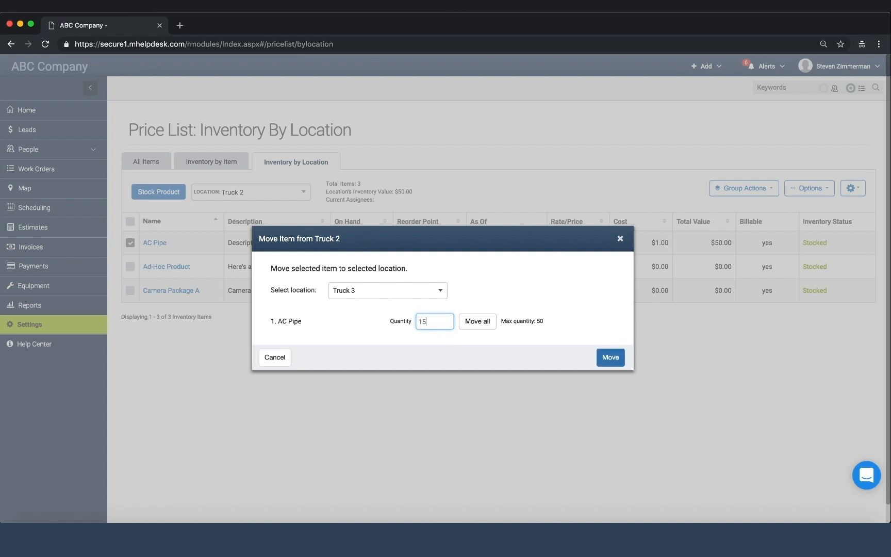
pyautogui.click(610, 358)
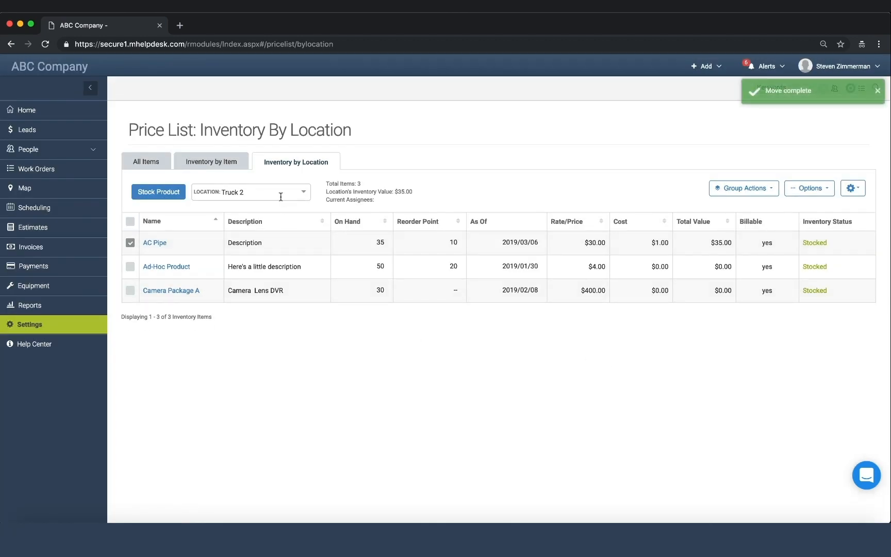
pyautogui.click(250, 192)
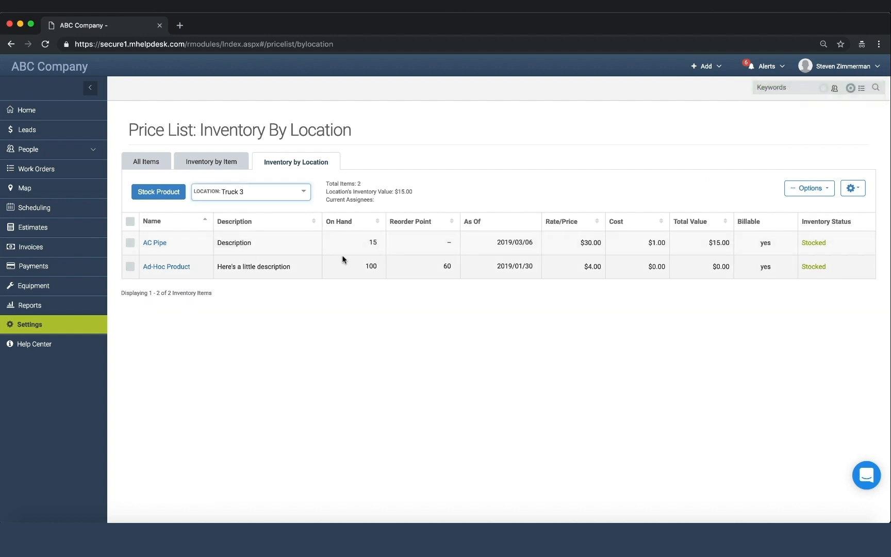